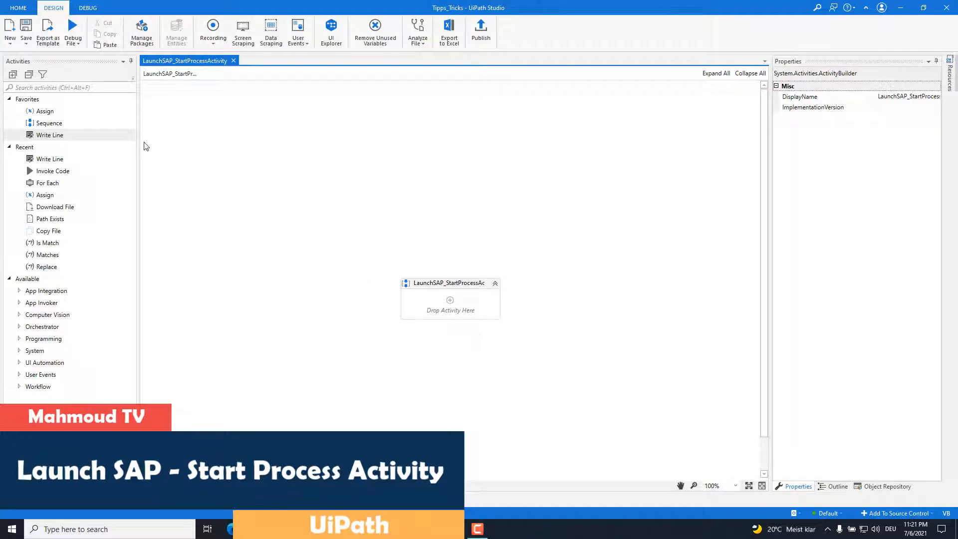
- Find the Get Credential activity by searching 'get crede' and place it in the sequence
type("get")
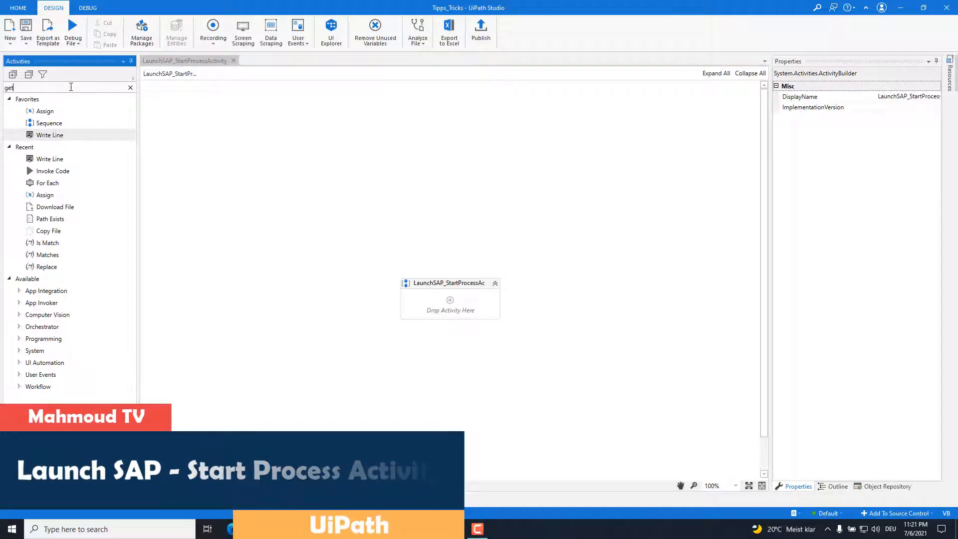
type("crede")
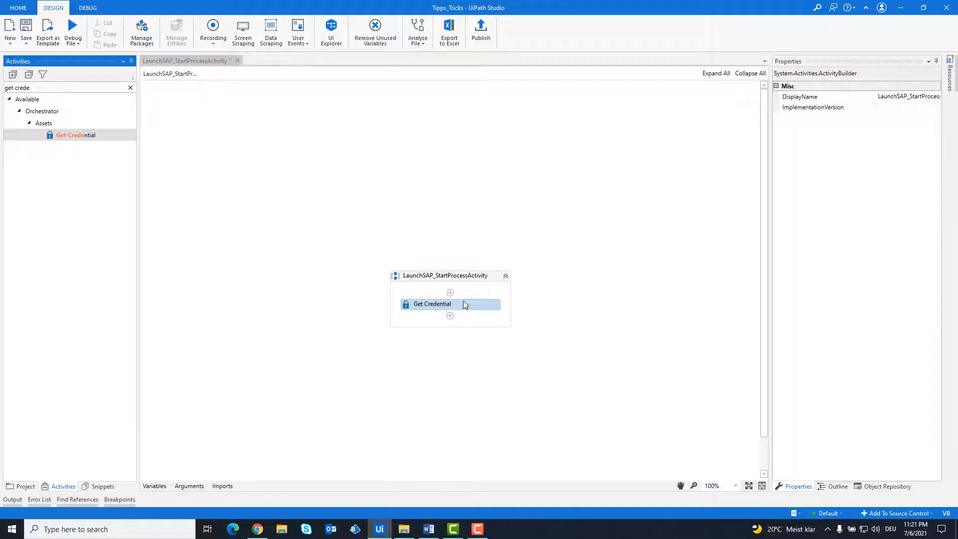
left_click(432, 304)
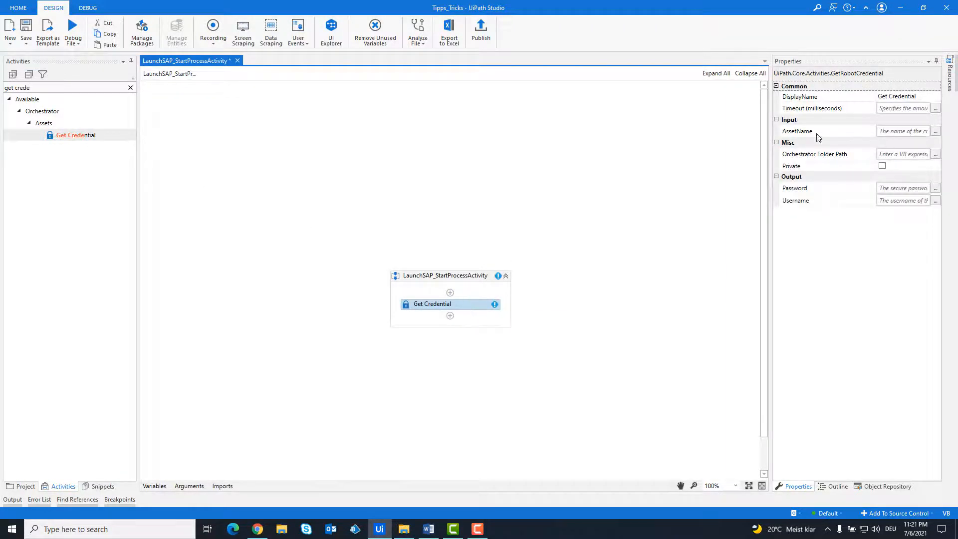
mouse_move(797, 130)
type("\"0219_Q_S_BPROB")
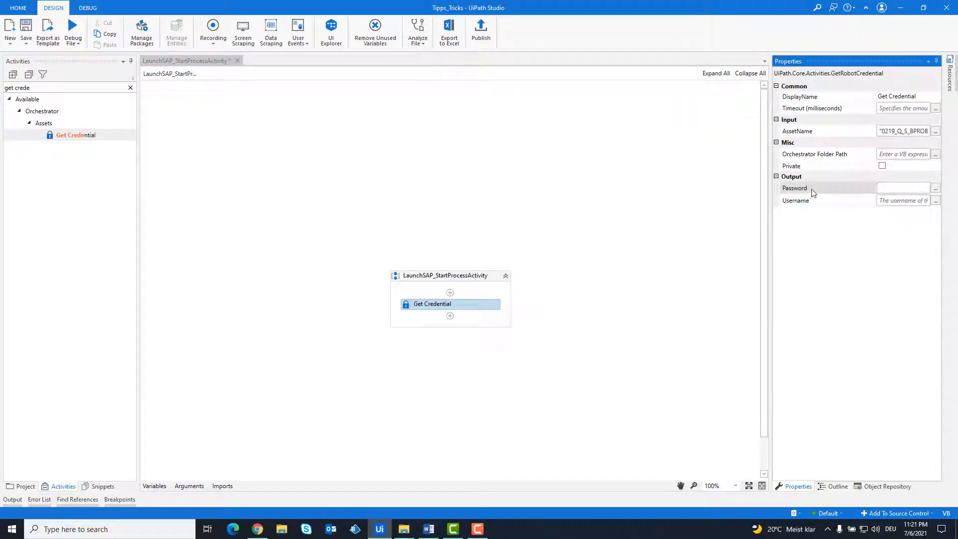
- Store the credential's Password output in a new SecureString variable SAPPassword_Secure
left_click(153, 486)
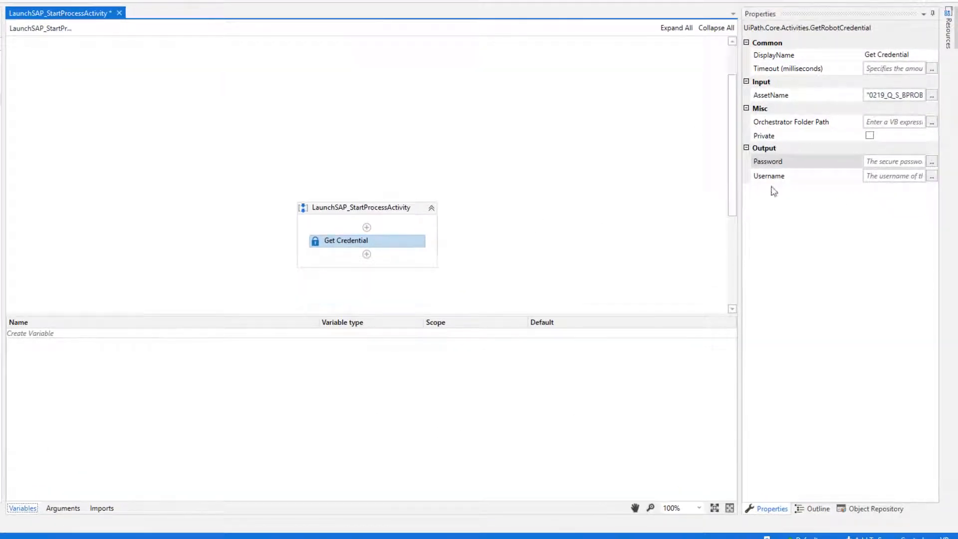
left_click(894, 160)
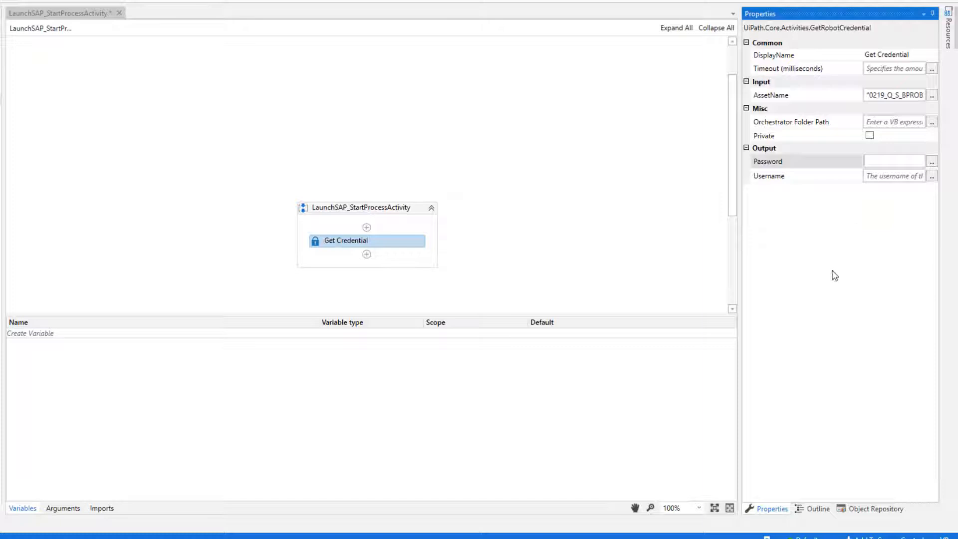
type("Set Var: SAP")
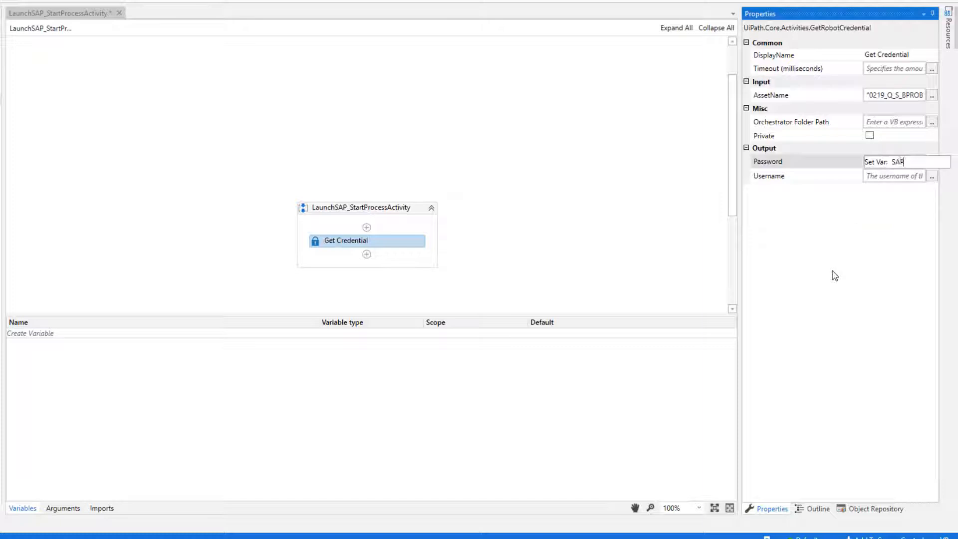
type("Password_Secure")
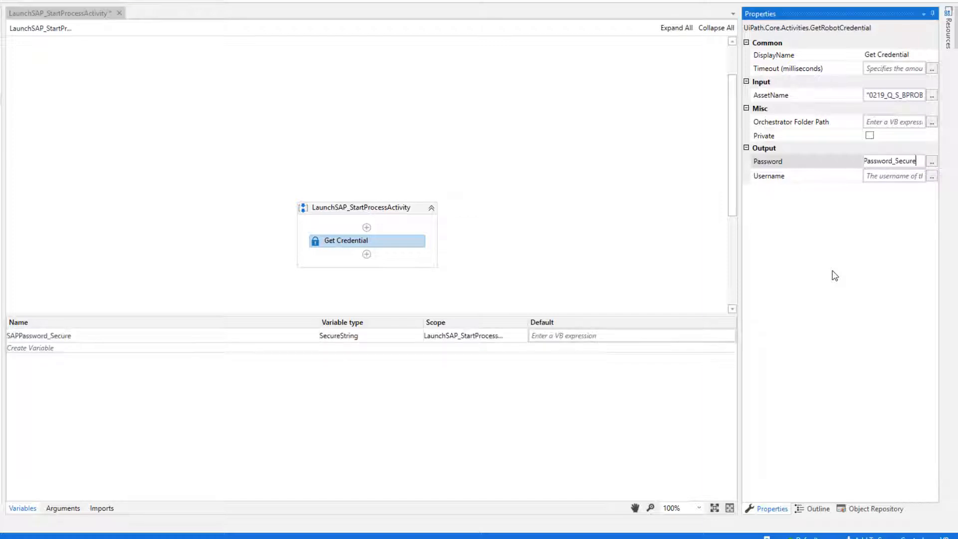
- Store the credential's Username output in a new String variable SAP_Userid
left_click(892, 176)
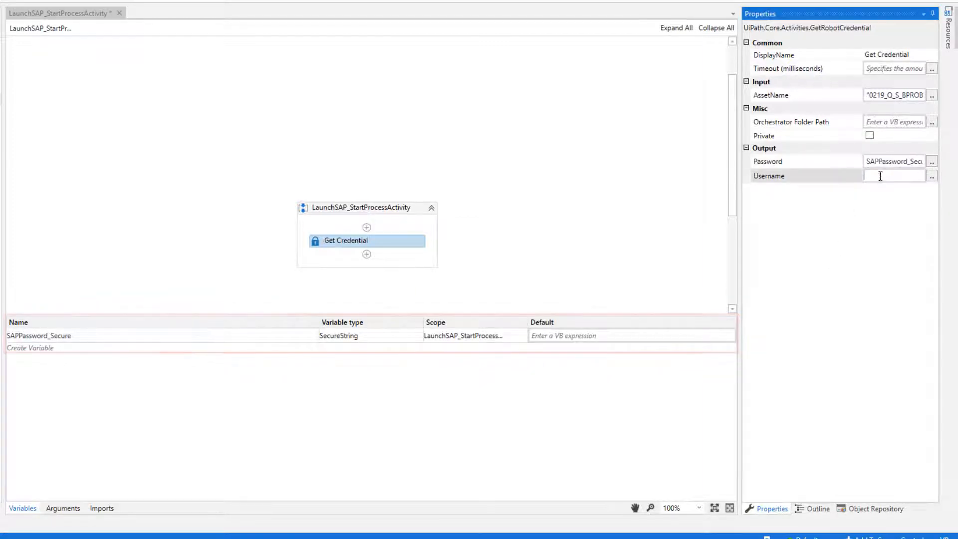
type("SAP_Userid")
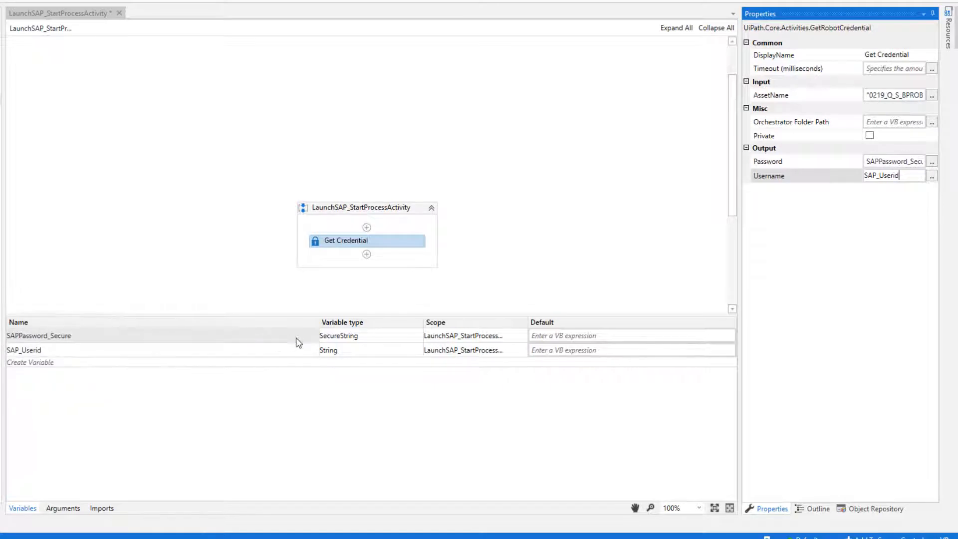
mouse_move(338, 335)
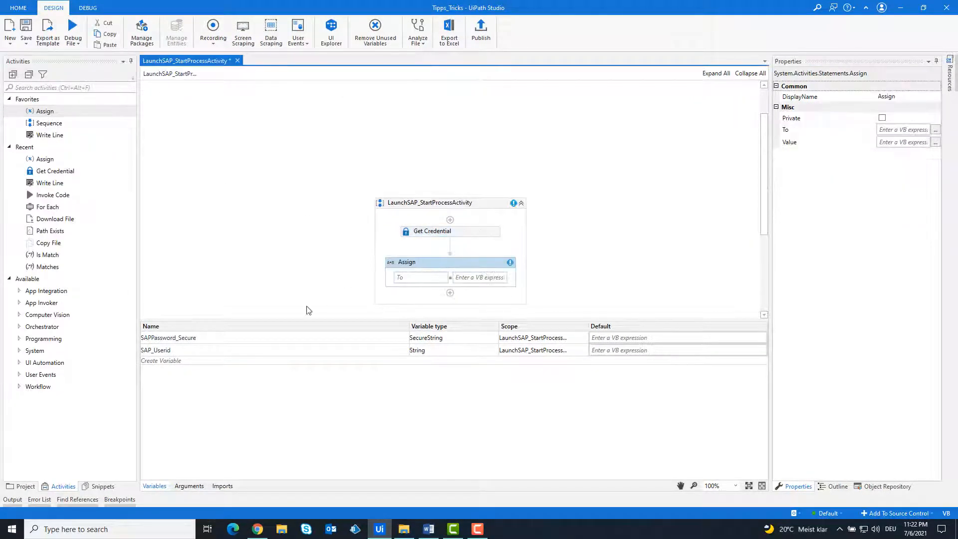
- Make a new String variable SAP_Password the Assign target and prepare its value expression
left_click(420, 276)
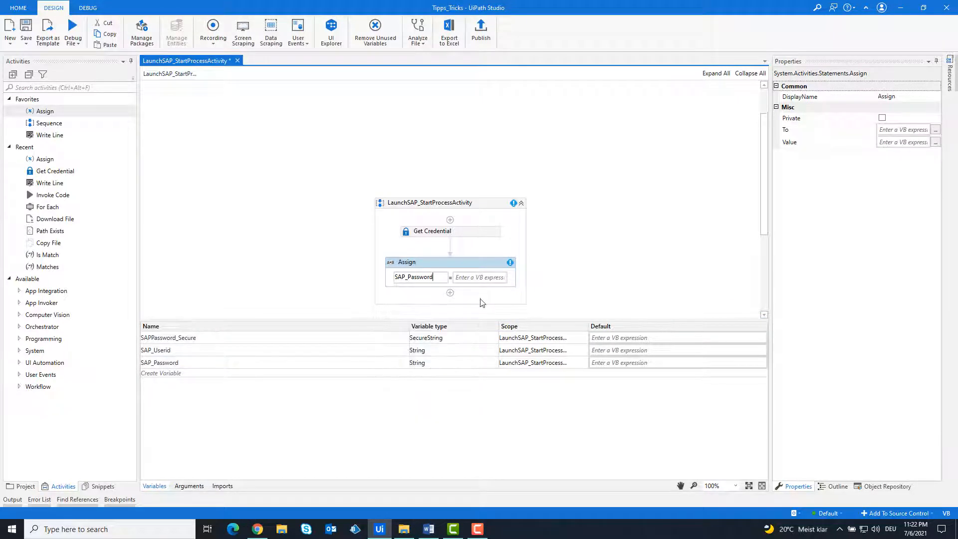
left_click(480, 276)
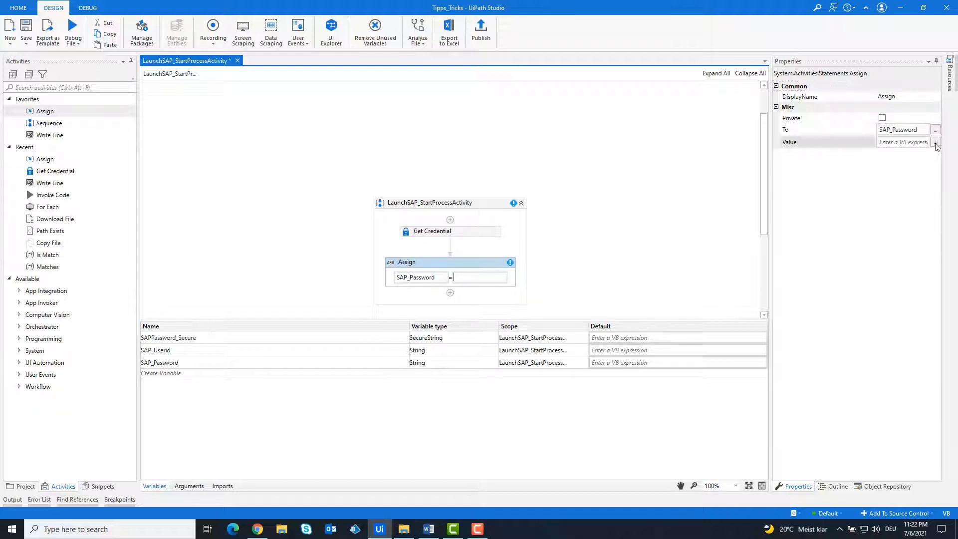
left_click(934, 141)
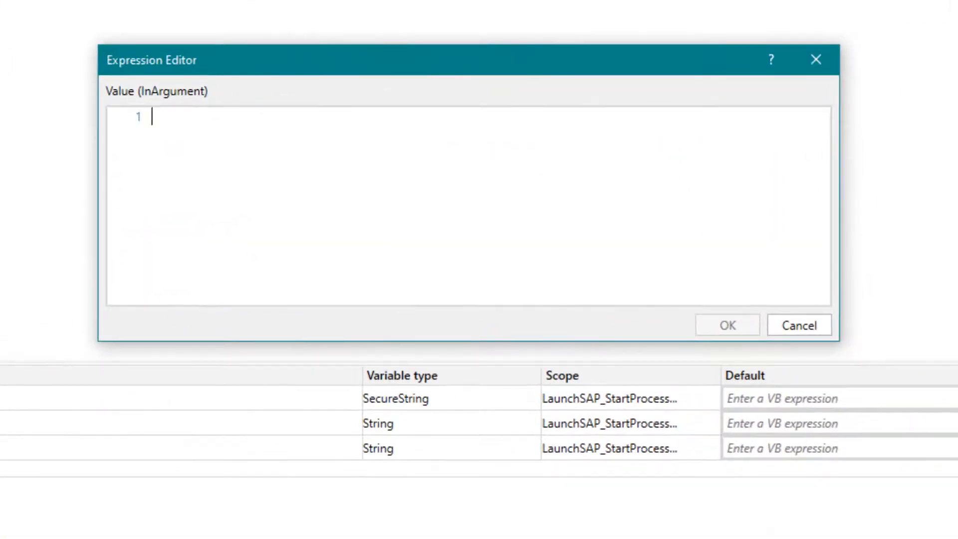
- Set the value to New System.Net.NetworkCredential(string.Empty, SAPPassword_Secure).Password
type("New System")
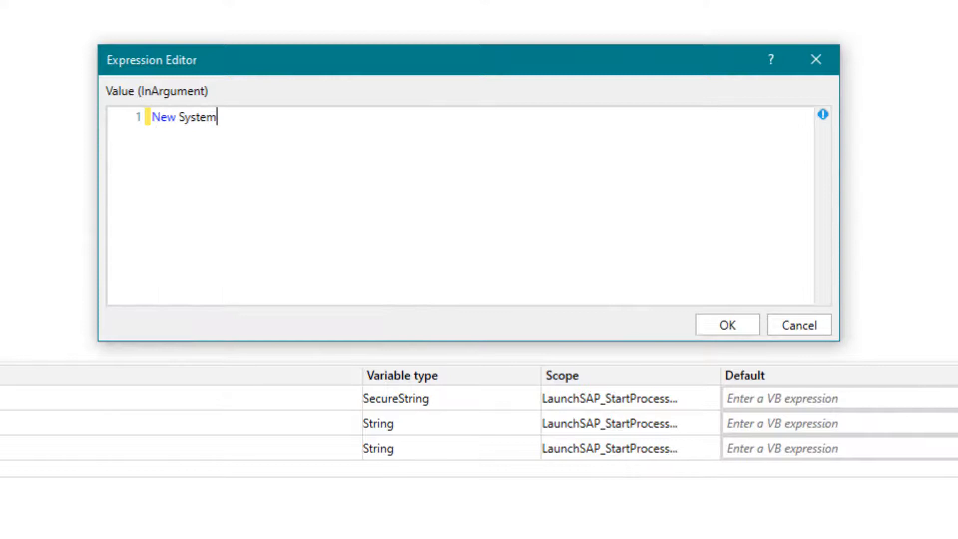
type(".N")
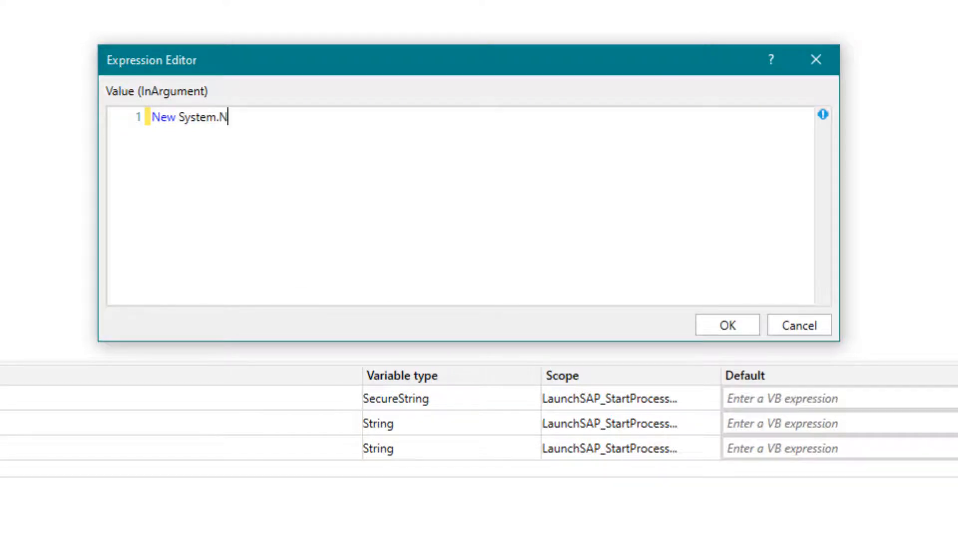
type("et.")
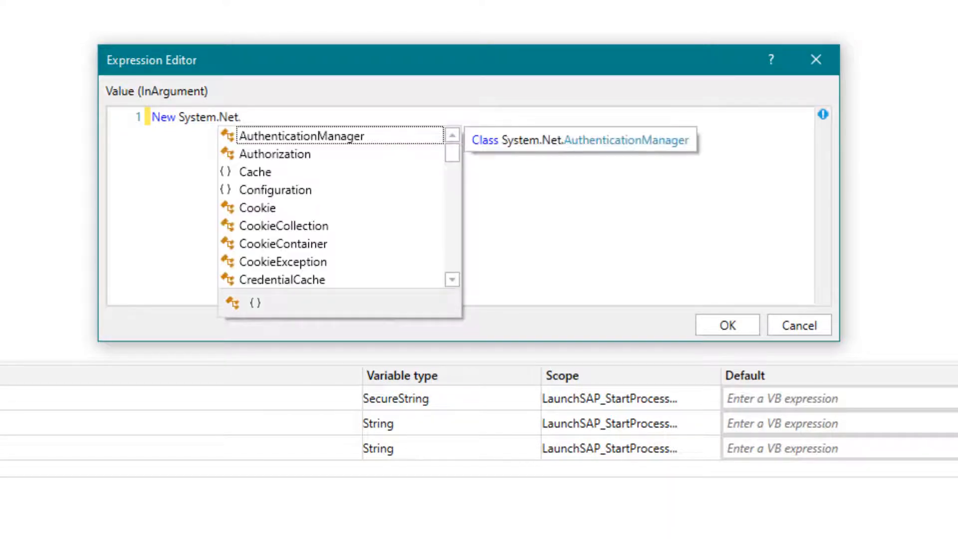
type("NetworkCredential")
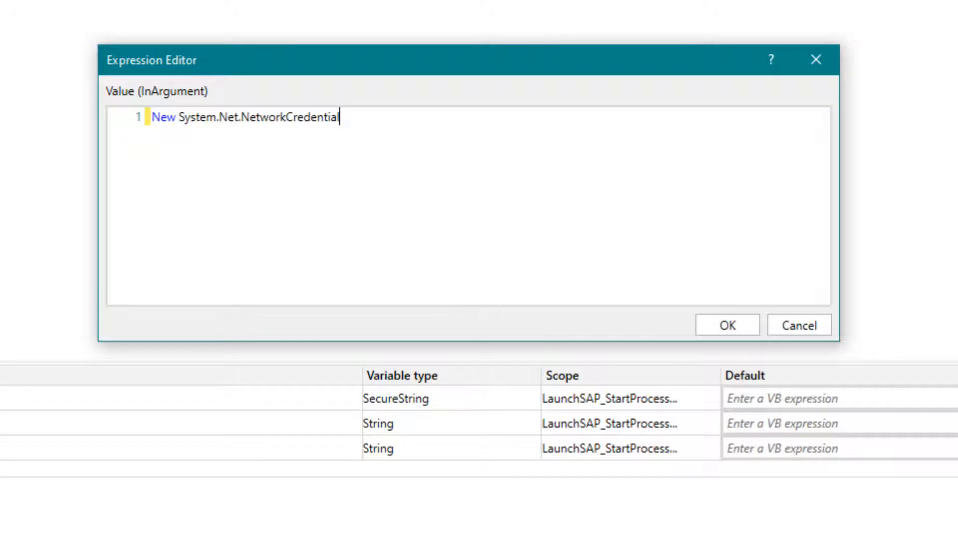
type("(string.Empty")
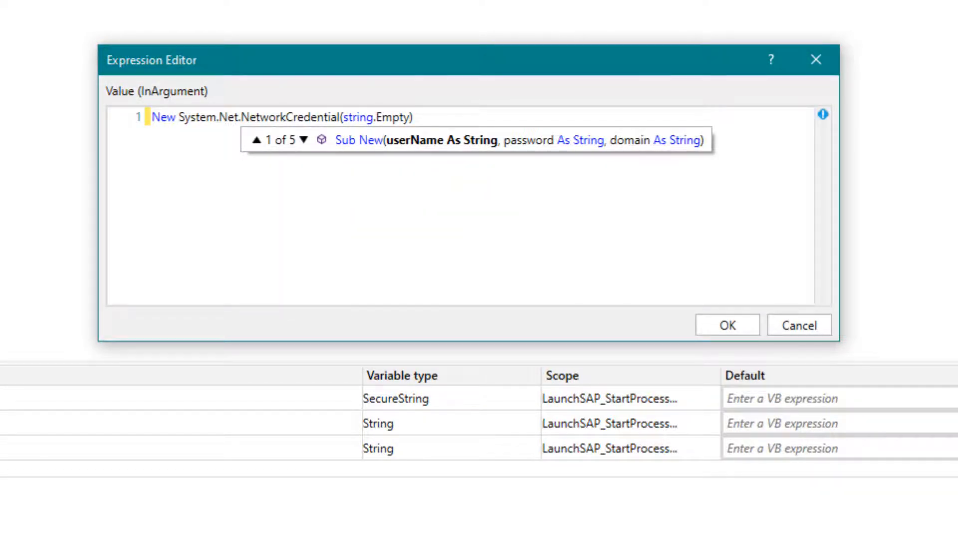
type(", S")
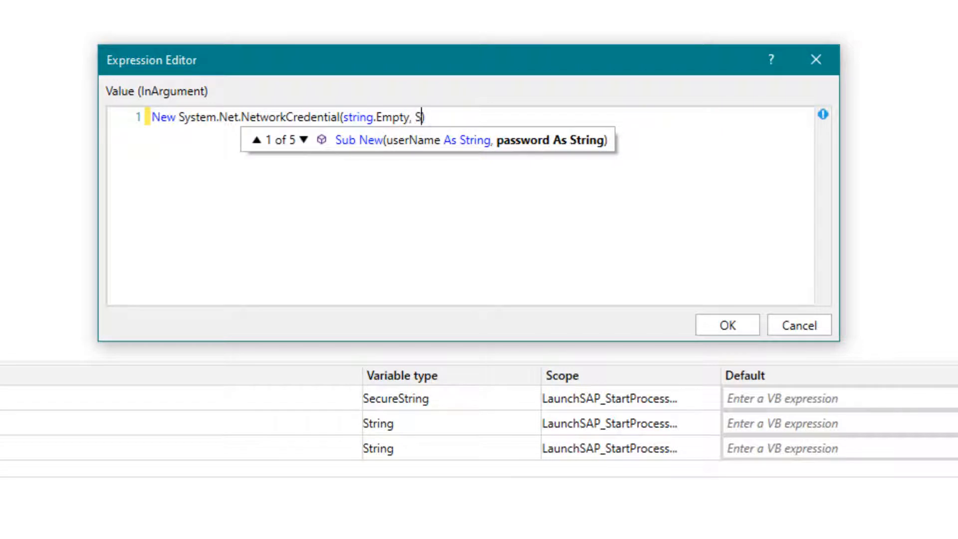
type("APPasswor")
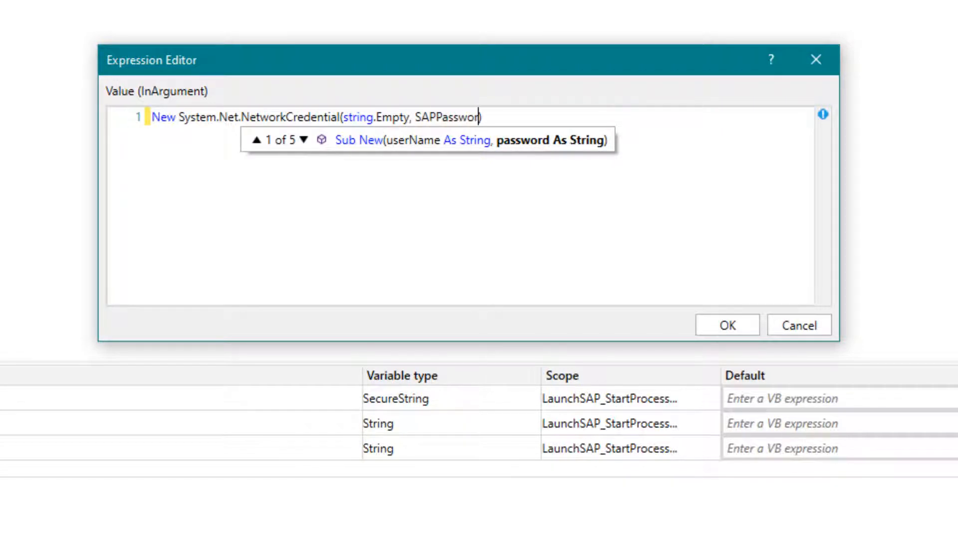
type("_Secur")
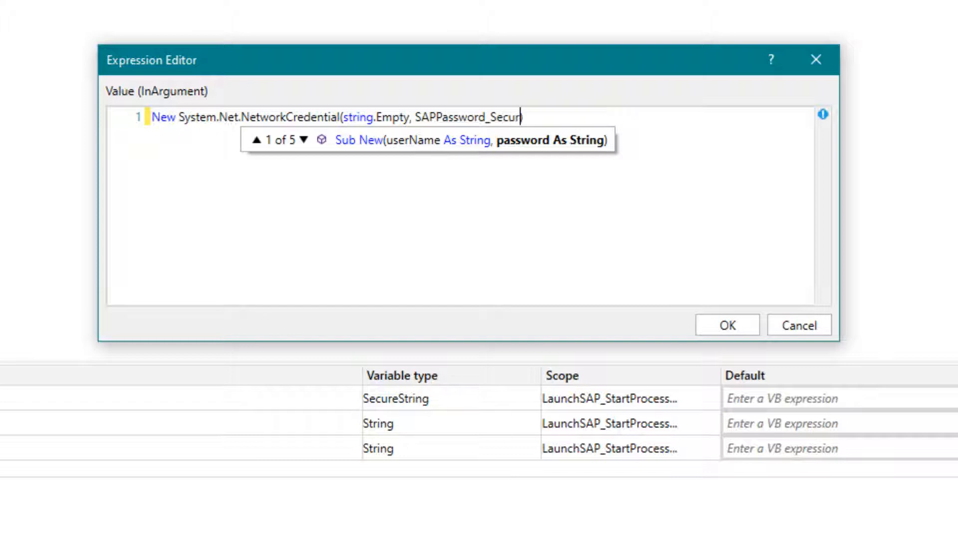
type("e)")
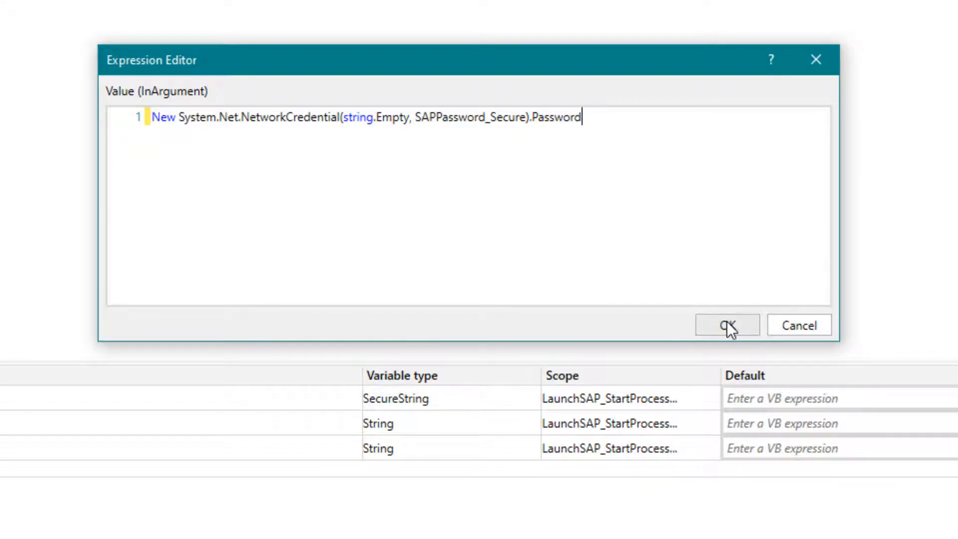
left_click(726, 324)
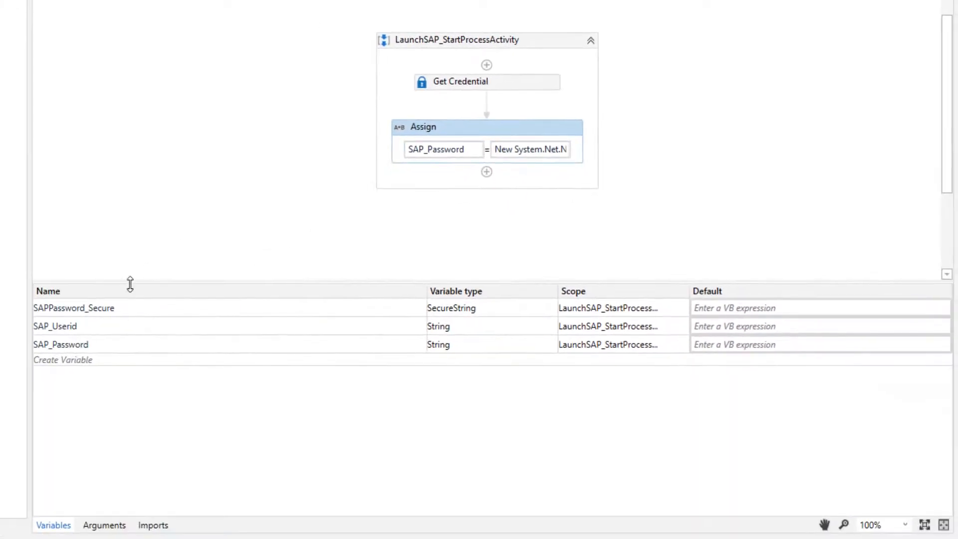
- Add String variables SAP_Client, SAP_Language and SAP_System with defaults 010, EN and P2Z
left_click(63, 359)
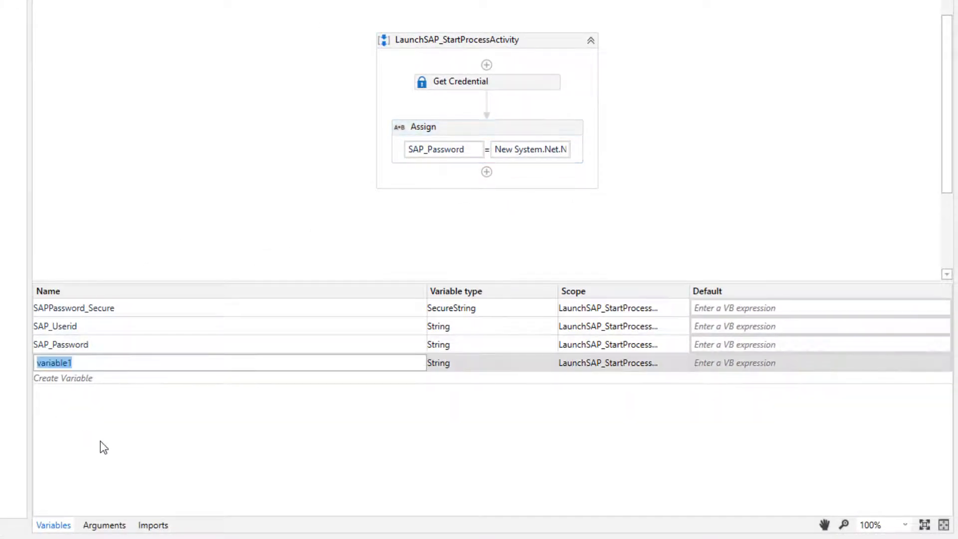
type("SAP_Client")
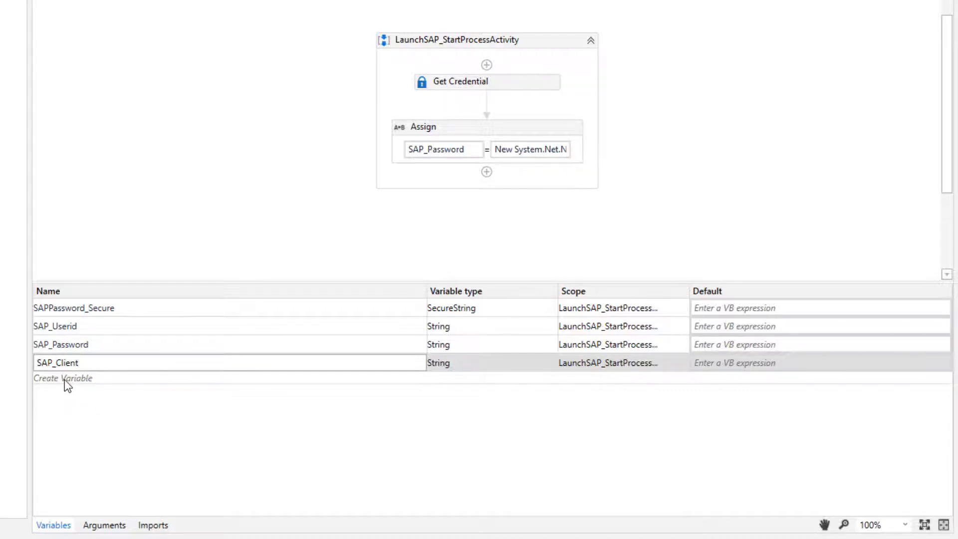
mouse_move(735, 362)
type("SAP_")
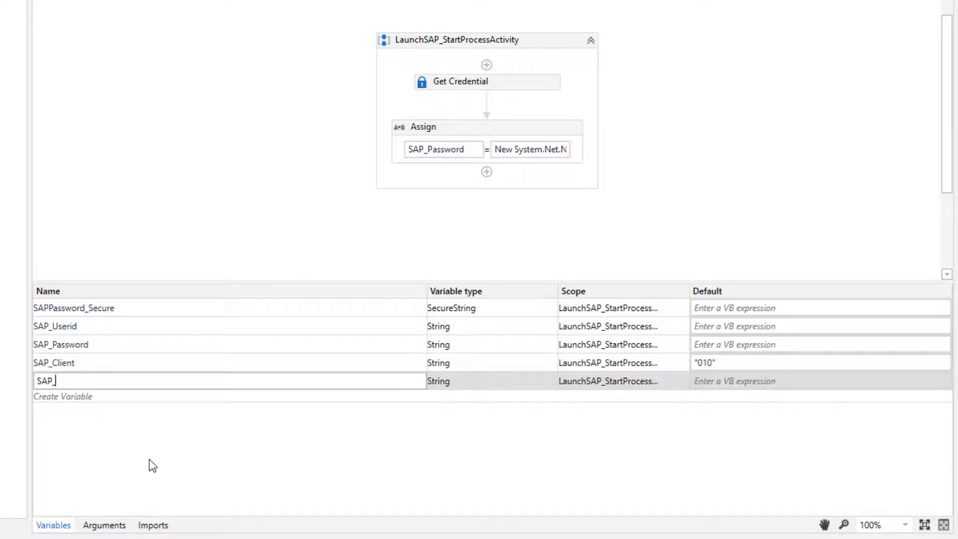
type("Language")
left_click(820, 381)
type("\"EN")
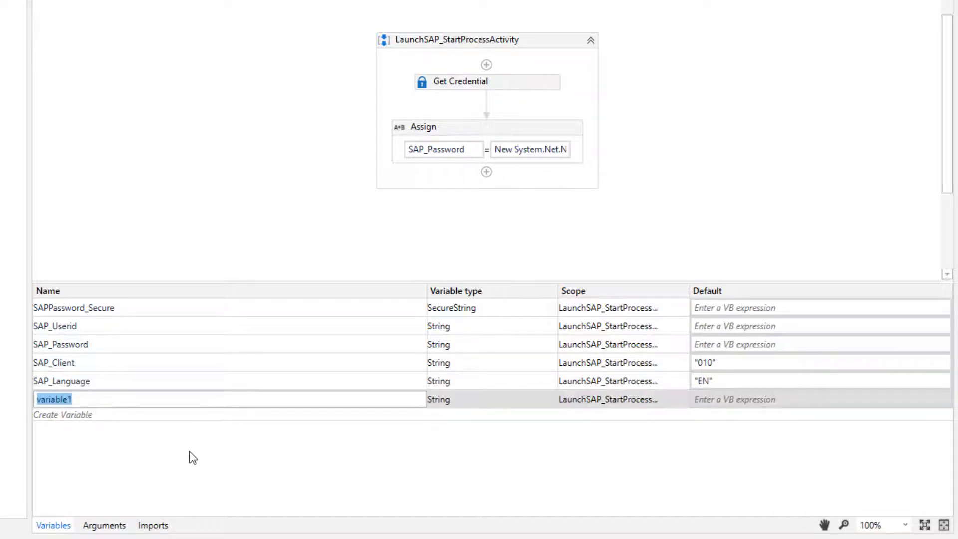
type("SAP_")
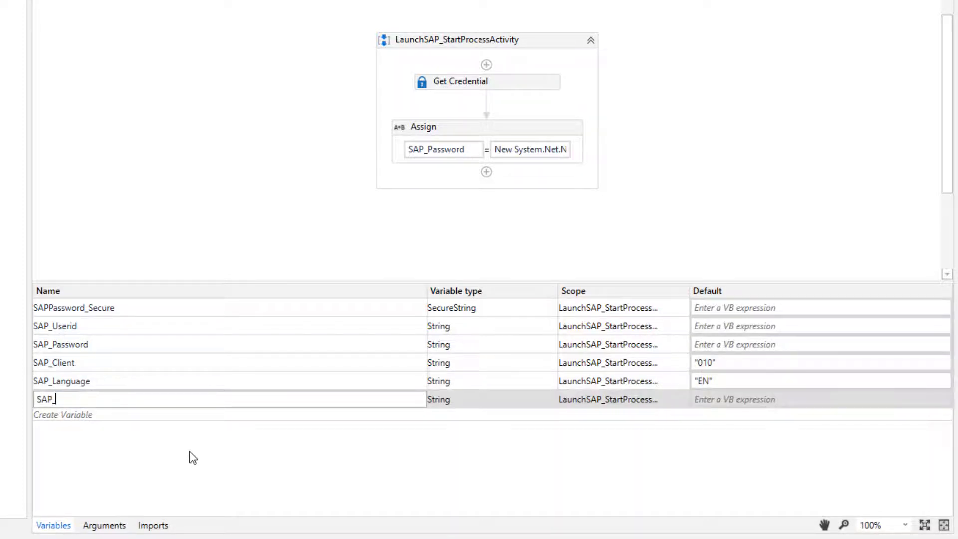
type("System")
left_click(820, 399)
type("\"P2Z\"")
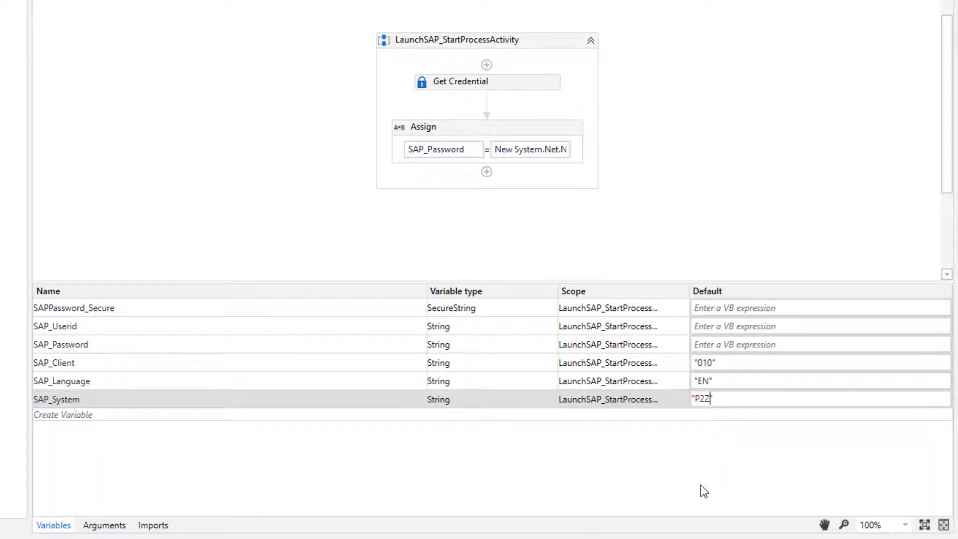
mouse_move(219, 469)
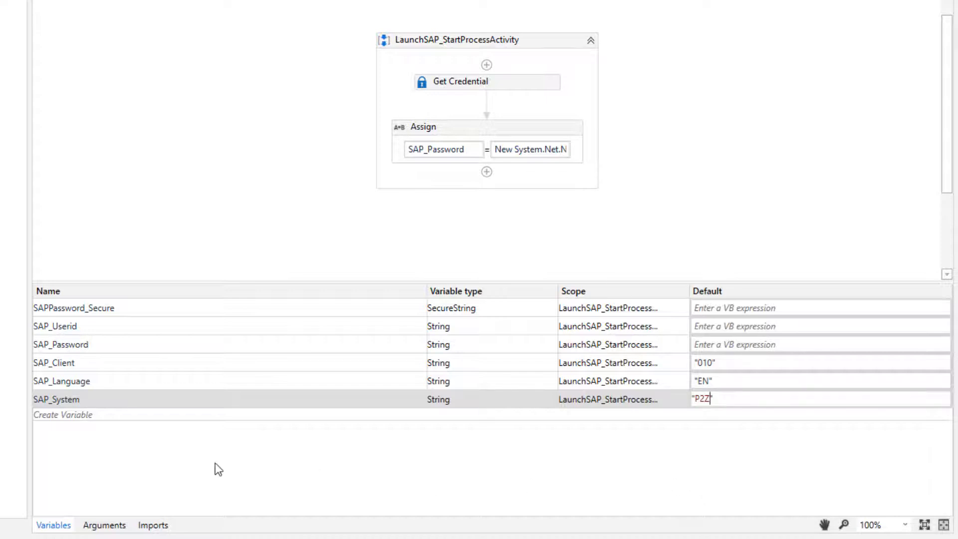
- Add a String variable SAP_Launcher defaulting to the sapshcut.exe path
left_click(62, 414)
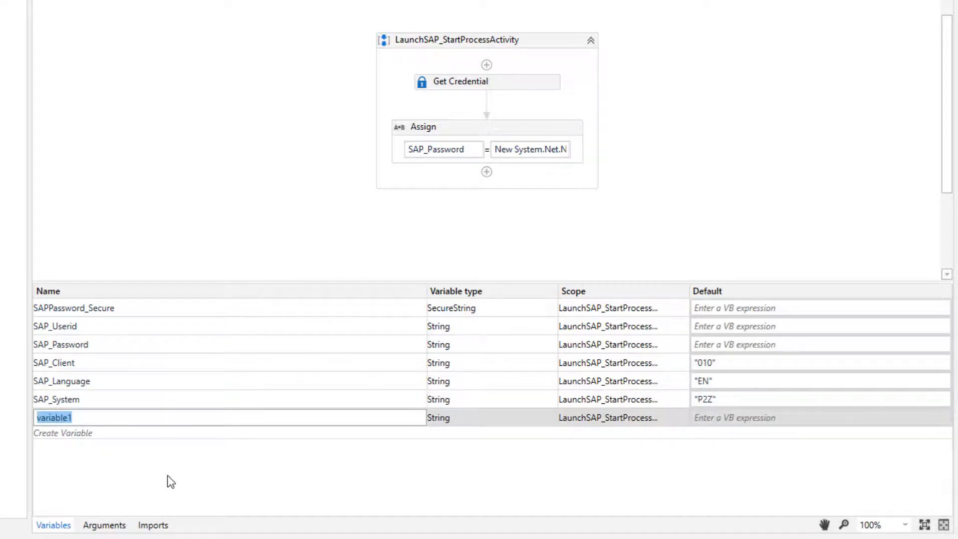
type("SAP_Launcher")
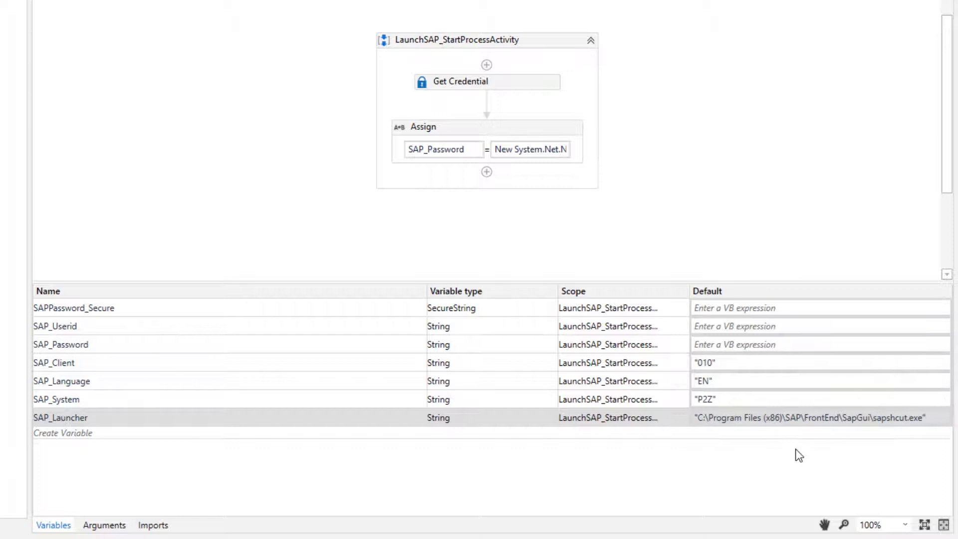
mouse_move(586, 471)
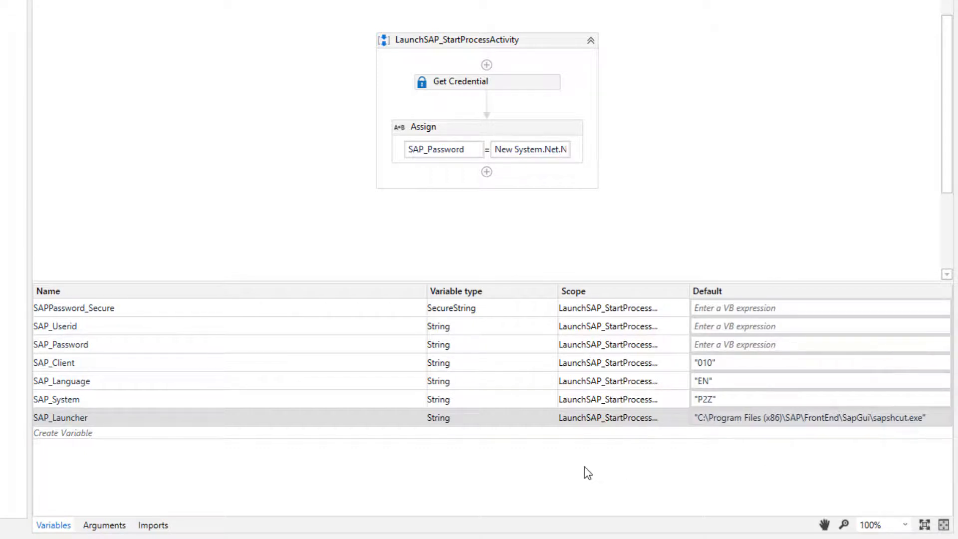
mouse_move(141, 505)
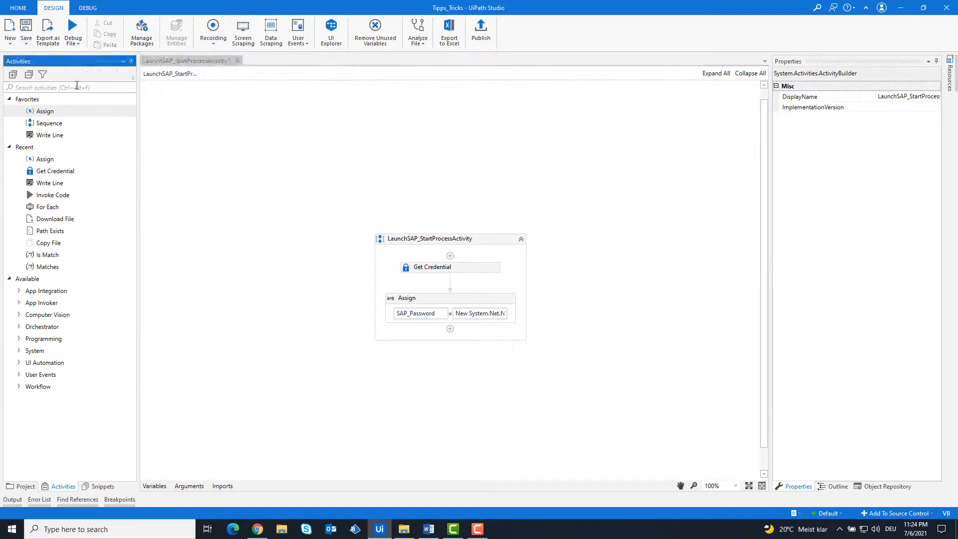
- Add a Start Process activity after the Assign that runs the executable in SAP_Launcher
type("start pro")
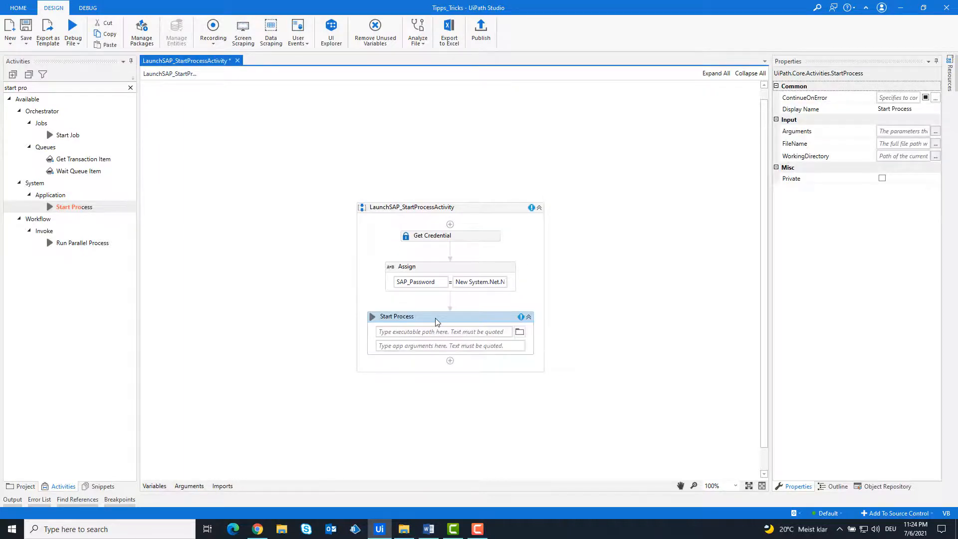
left_click(441, 331)
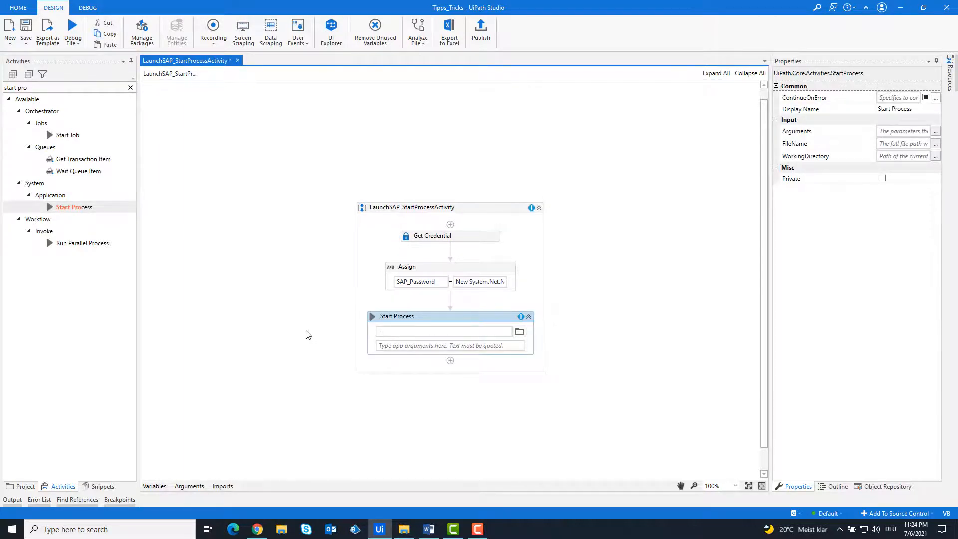
type("SAP_Launcher")
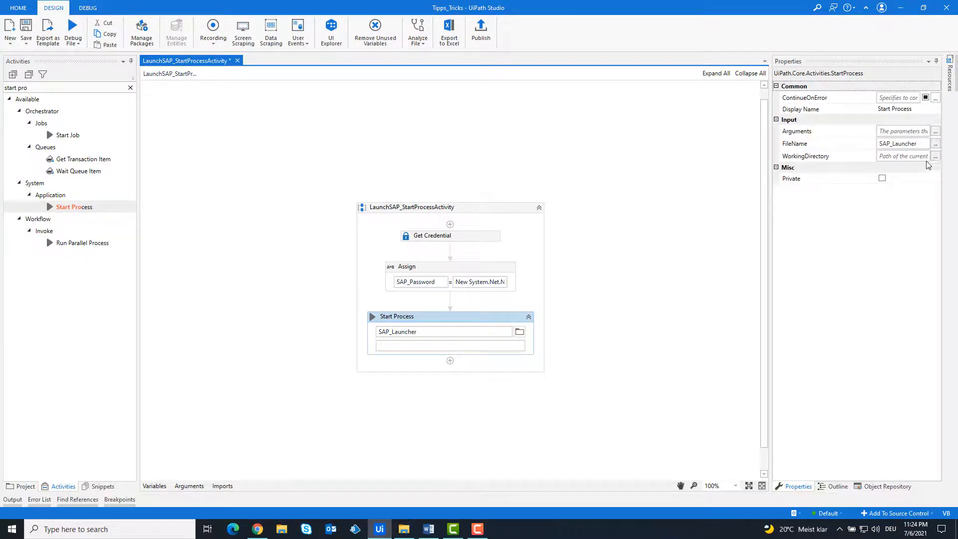
left_click(935, 130)
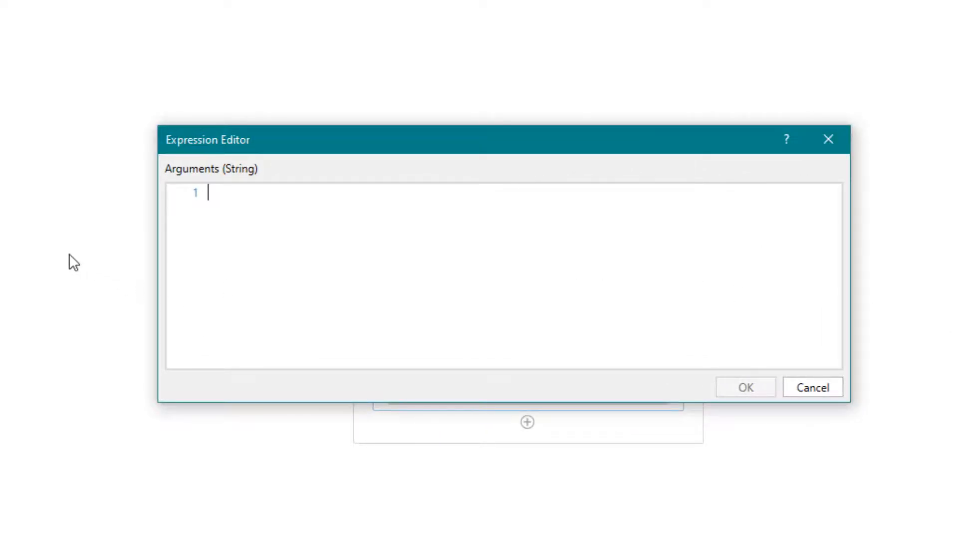
- Build the launch arguments from -sid, -client, -language, -user and -pw with the SAP variables
type("client=\" + SAP_Client + \" -language=\" + SAP_Language + \" -user=\" + SAP_Userid + \" -pw=\" + SAP_Password")
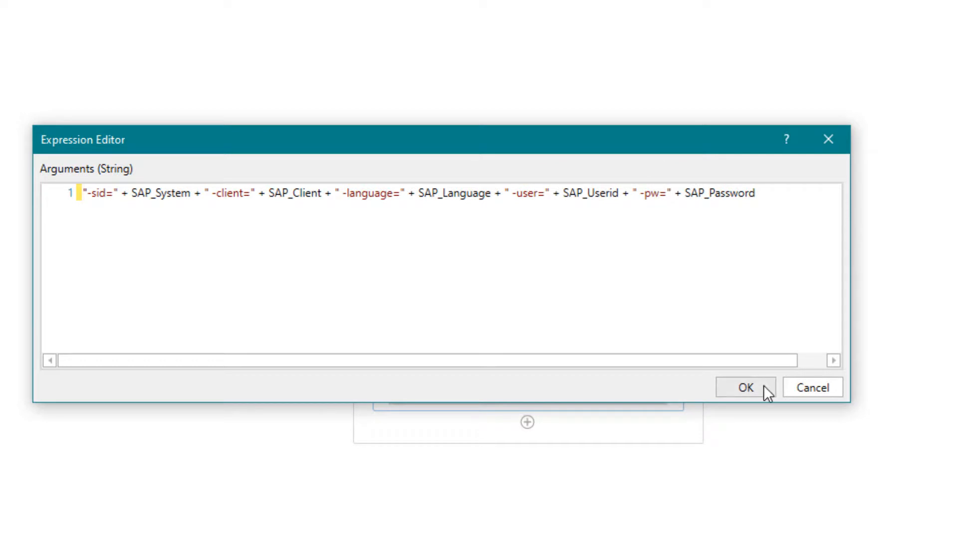
left_click(744, 387)
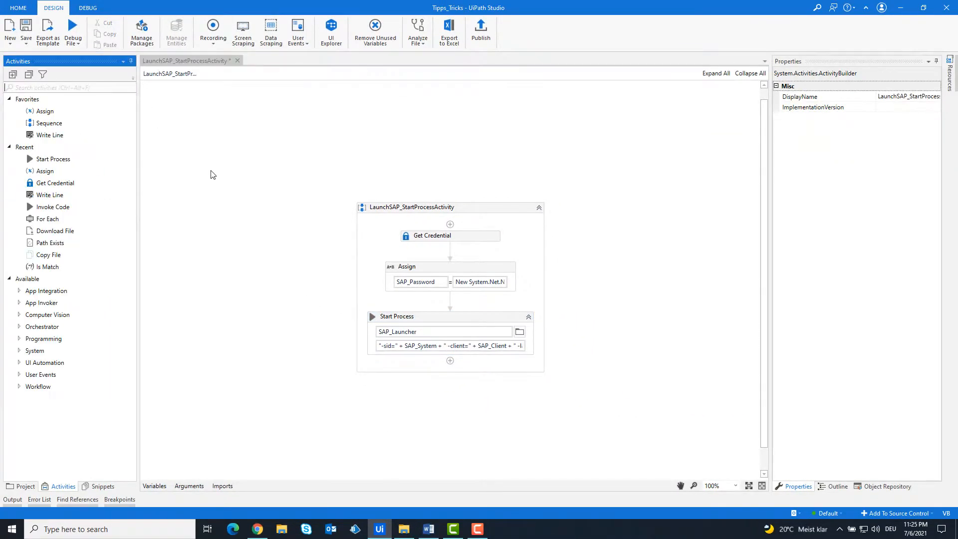
mouse_move(73, 29)
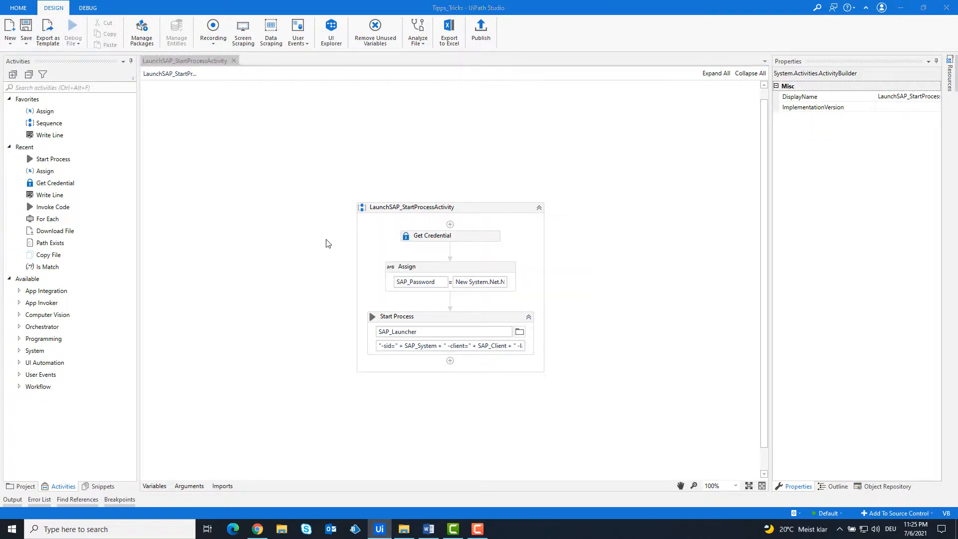
- Save the workflow and run it, opening SAP Easy Access already logged in
left_click(88, 7)
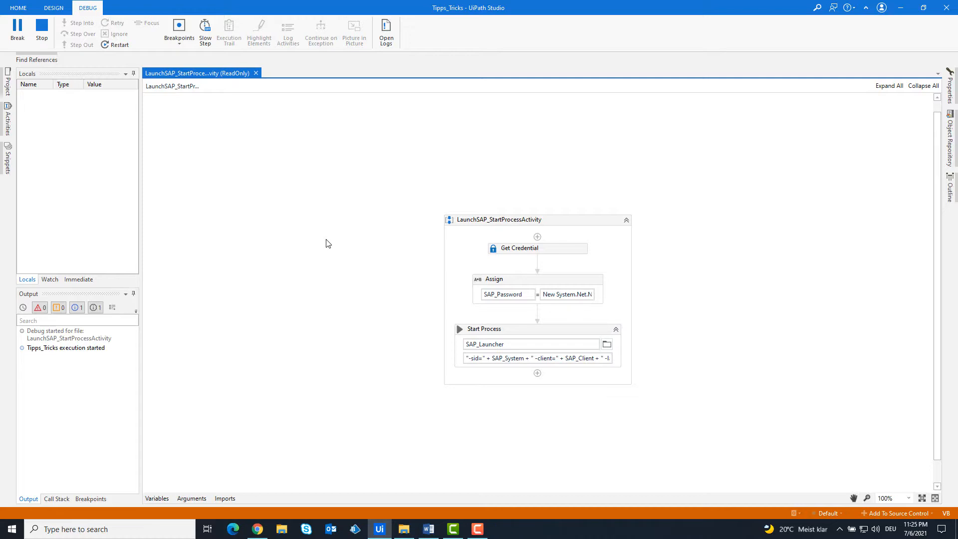
left_click(53, 7)
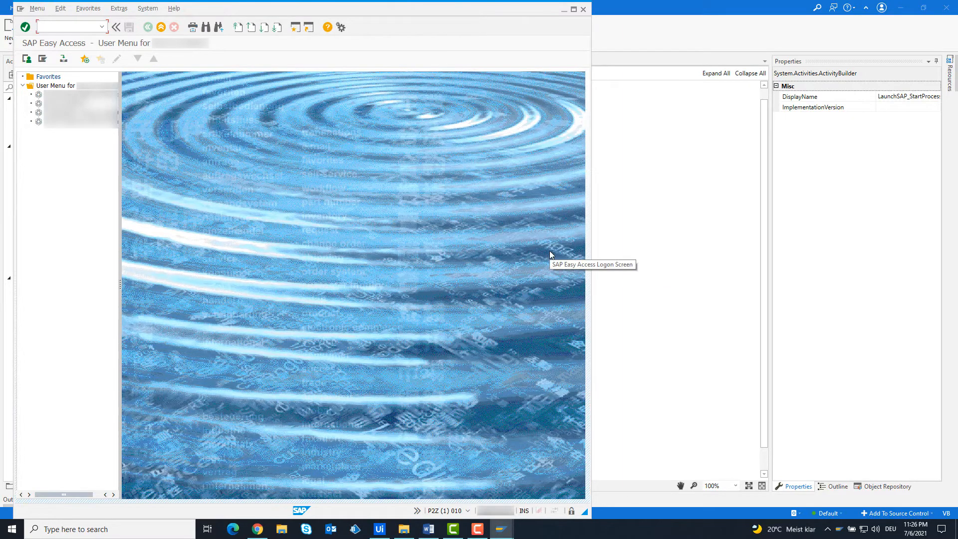
mouse_move(437, 107)
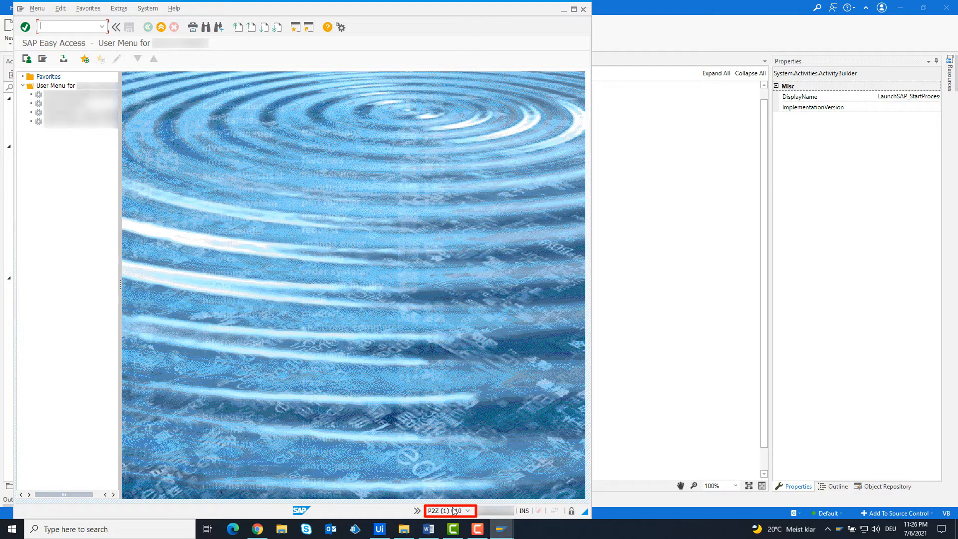
mouse_move(449, 219)
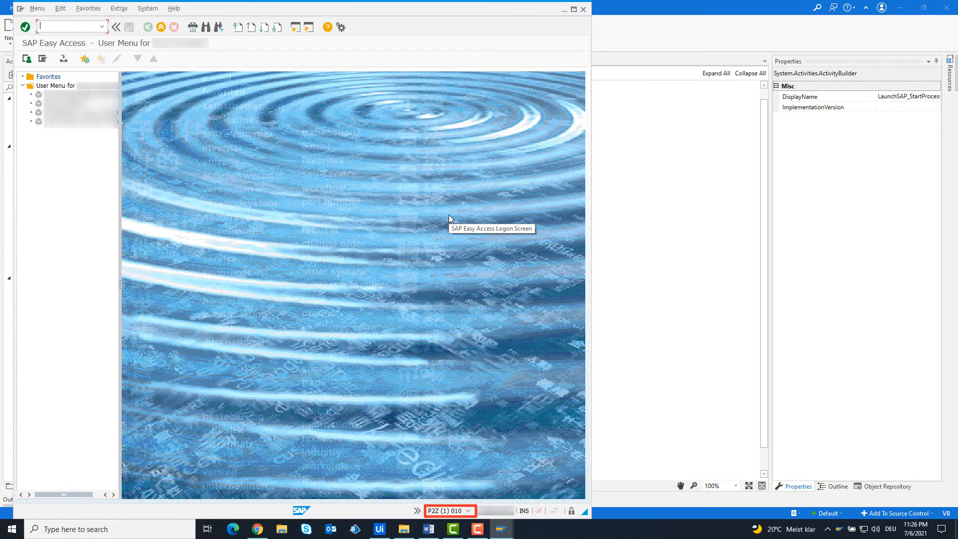